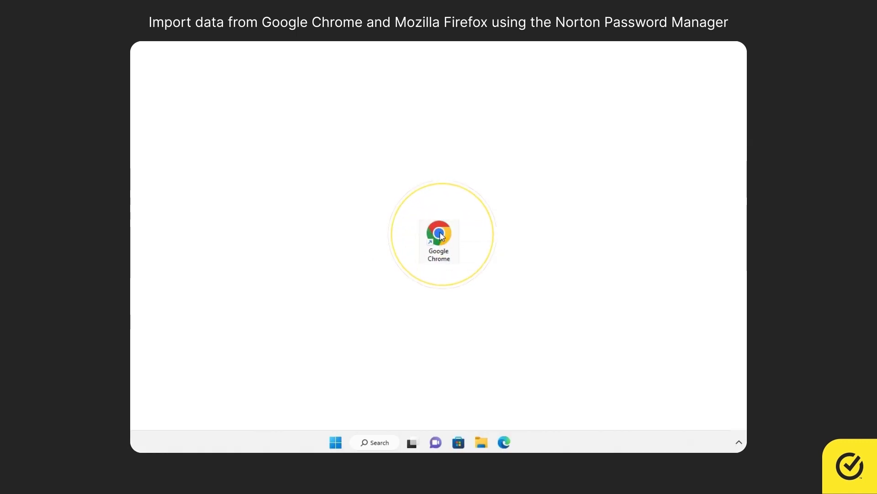
Launch Chrome, confirm the 64-bit version 114 build on About Chrome, then open a new tab
double_click(439, 232)
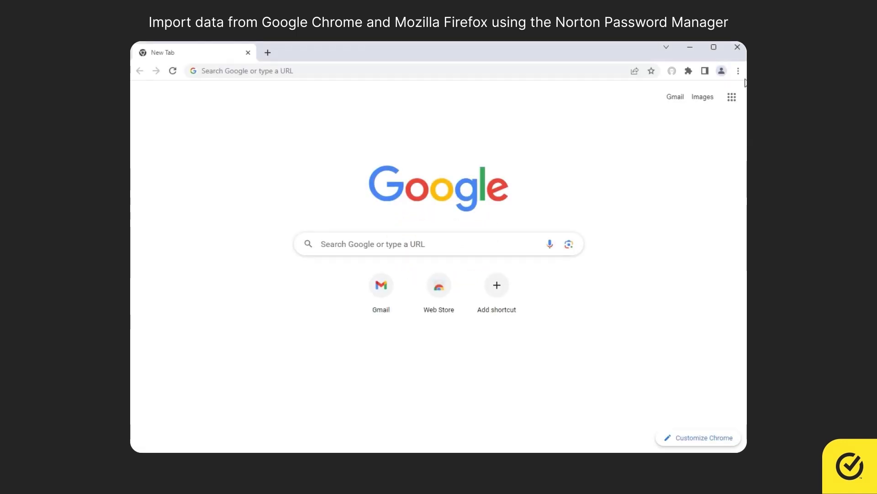
click(738, 70)
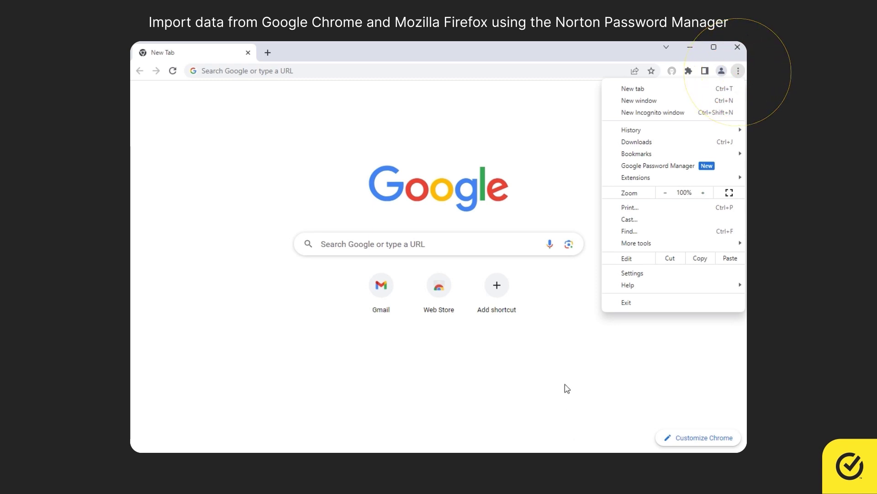
click(632, 274)
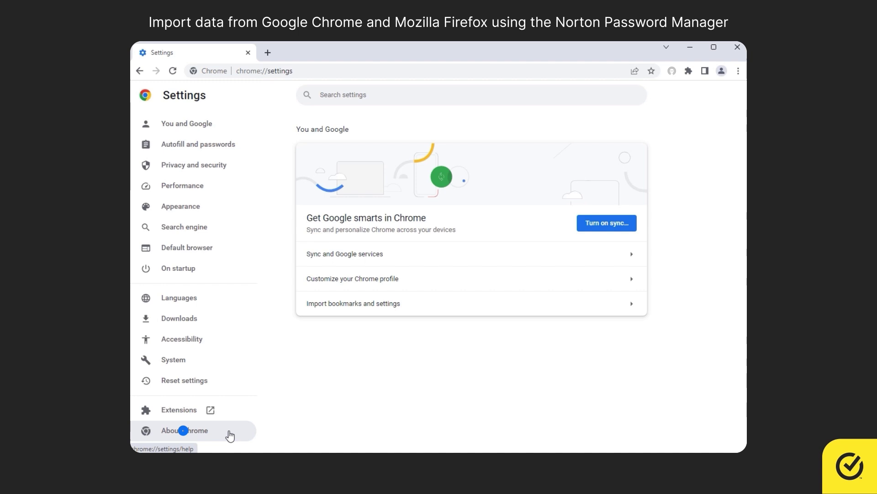
click(184, 429)
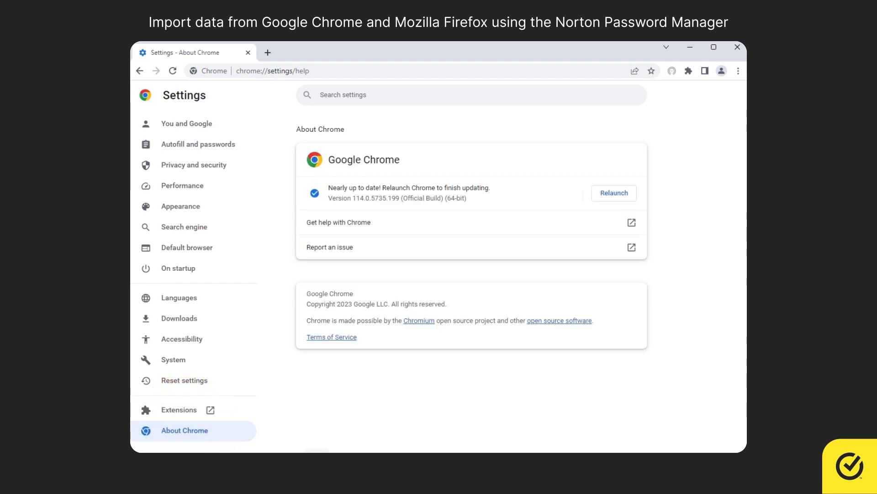
click(460, 194)
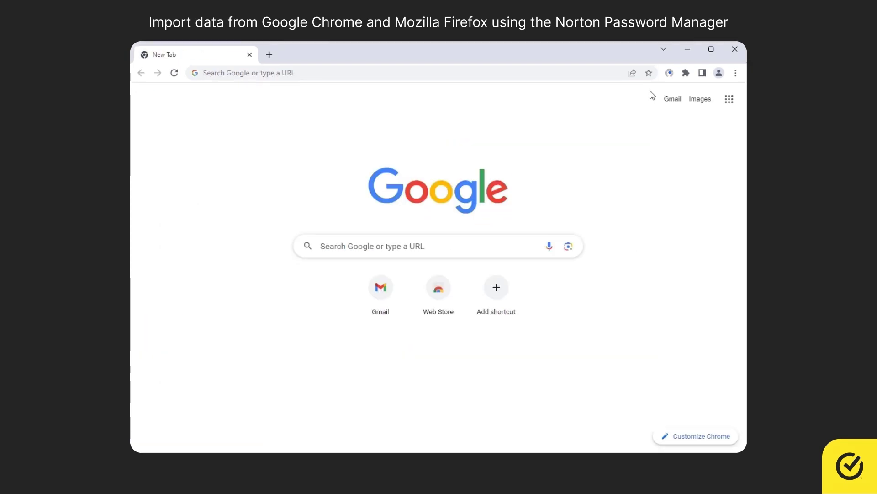
mouse_move(669, 73)
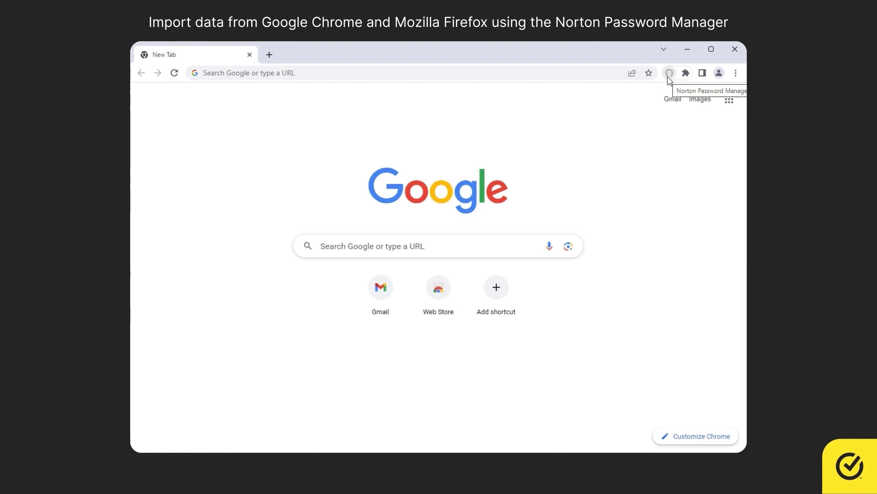
Sign in to Norton through the Chrome extension and unlock the vault with the vault password
click(669, 73)
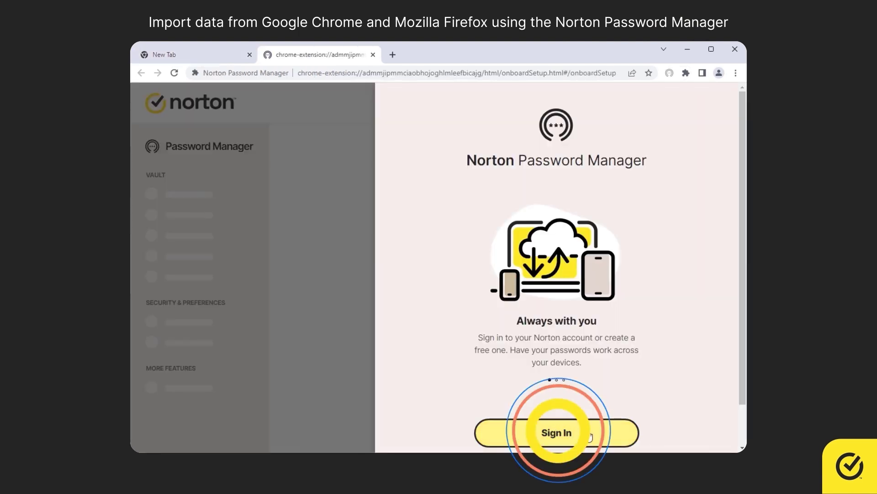
click(556, 432)
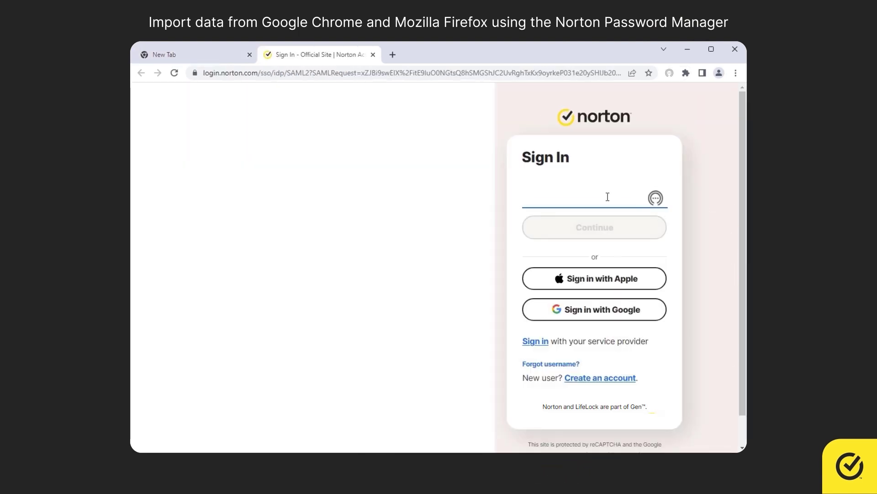
click(593, 227)
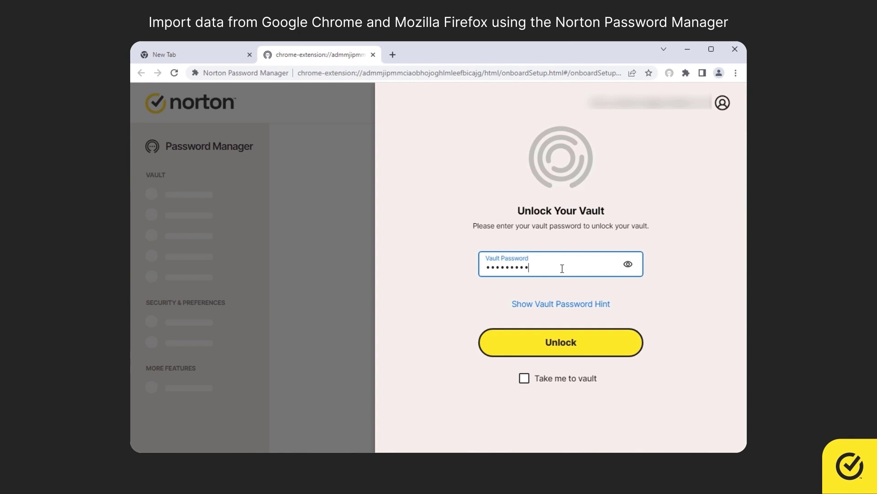
click(560, 342)
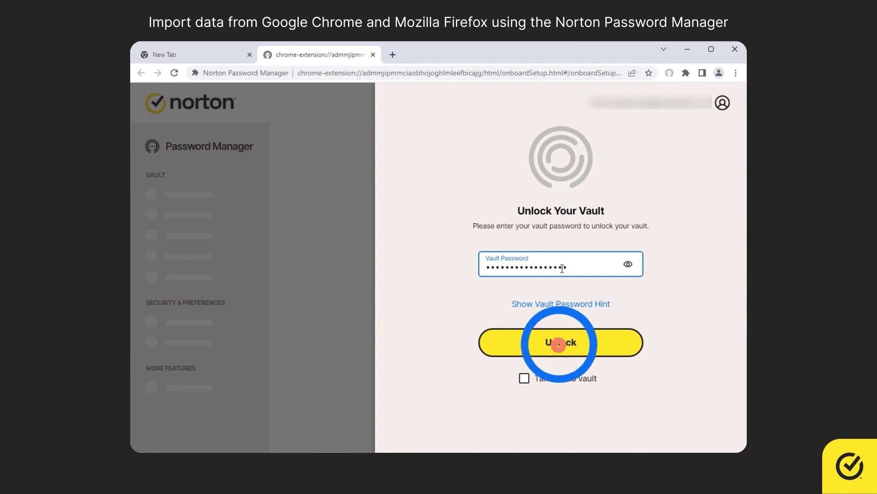
click(559, 342)
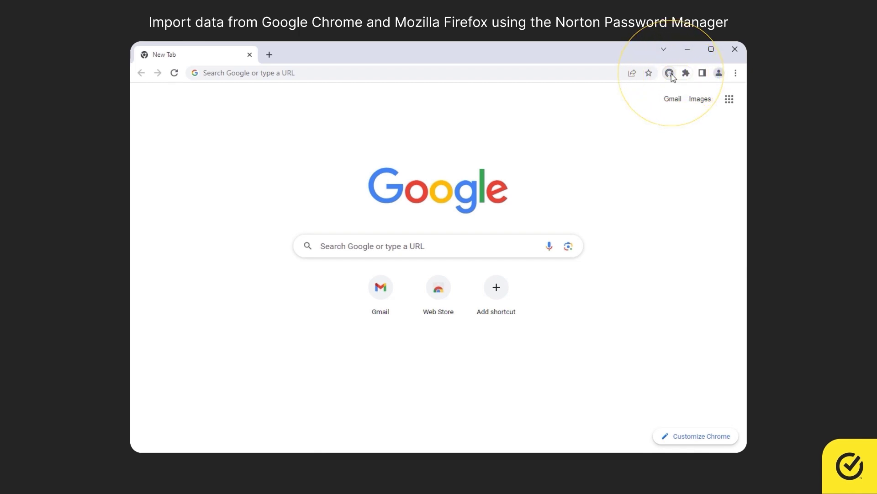
Reach Import data to my vault via the extension's Settings and Show More Settings
click(669, 73)
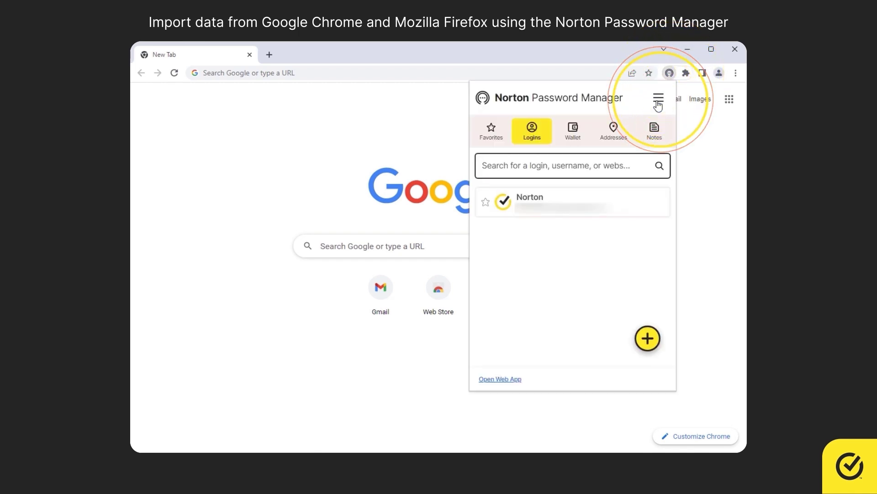
click(659, 100)
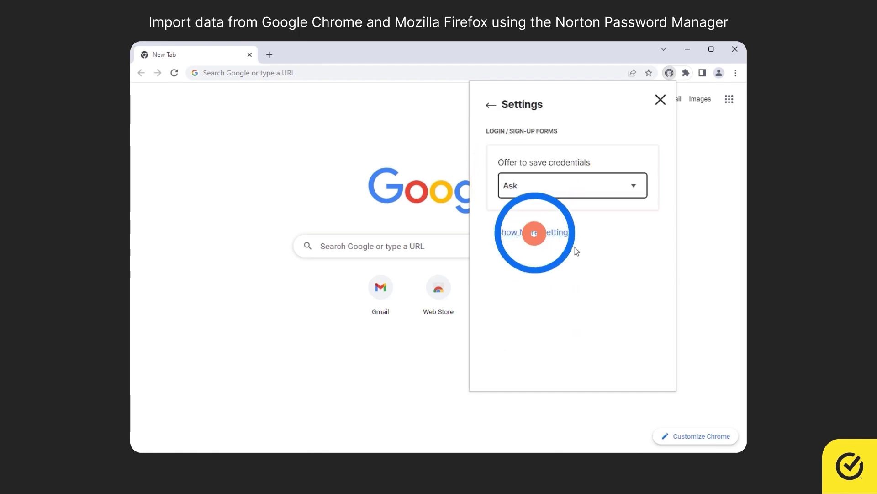
click(534, 231)
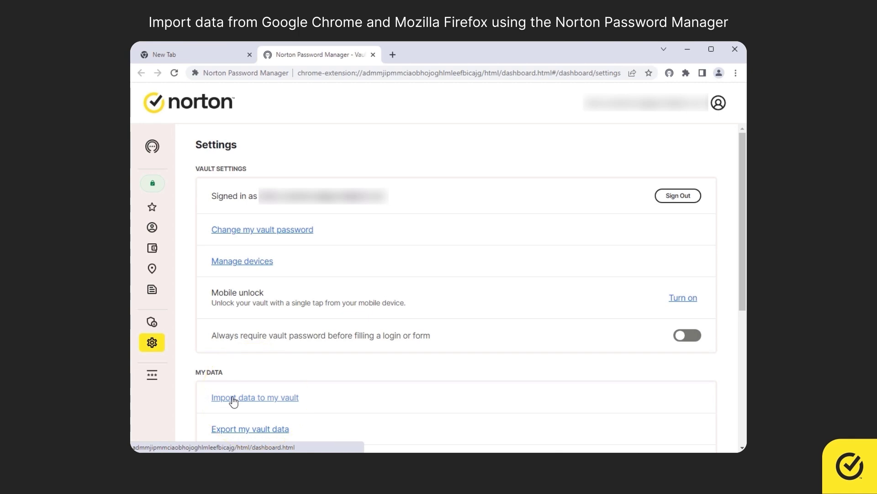
click(255, 397)
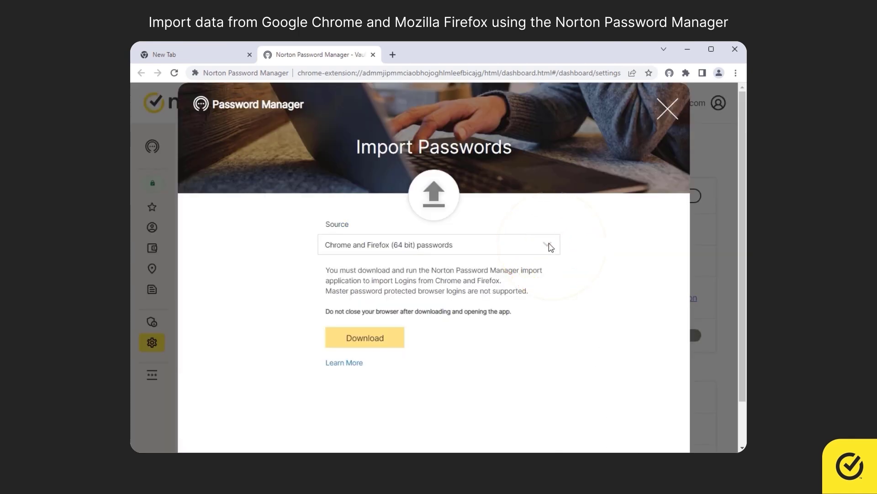
Choose Chrome and Firefox (32 bit) passwords as the source, download the importer, and open its zip
click(439, 244)
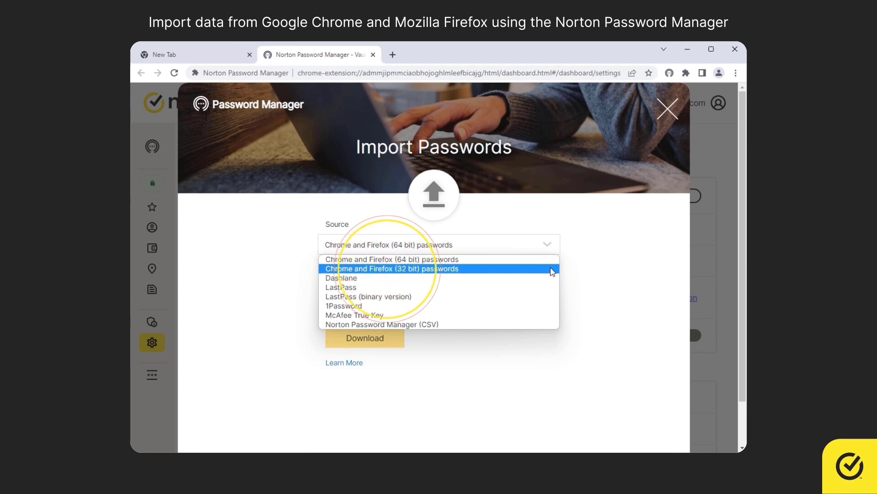
click(389, 268)
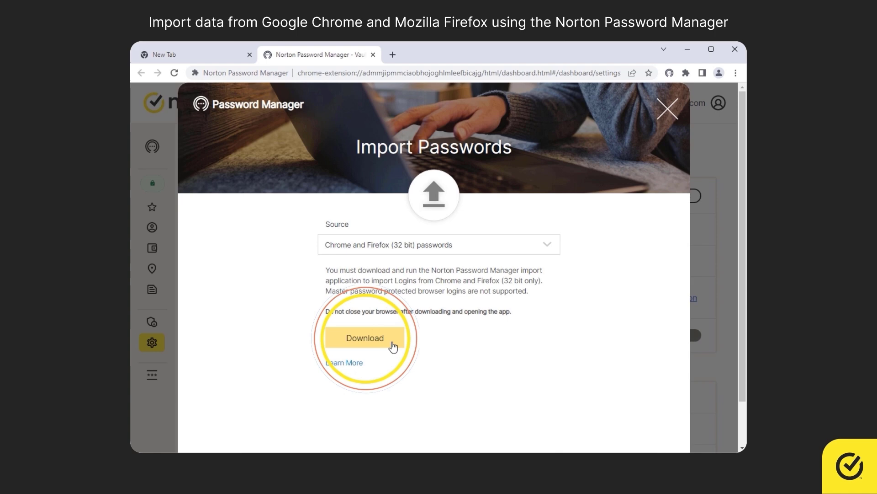
click(365, 338)
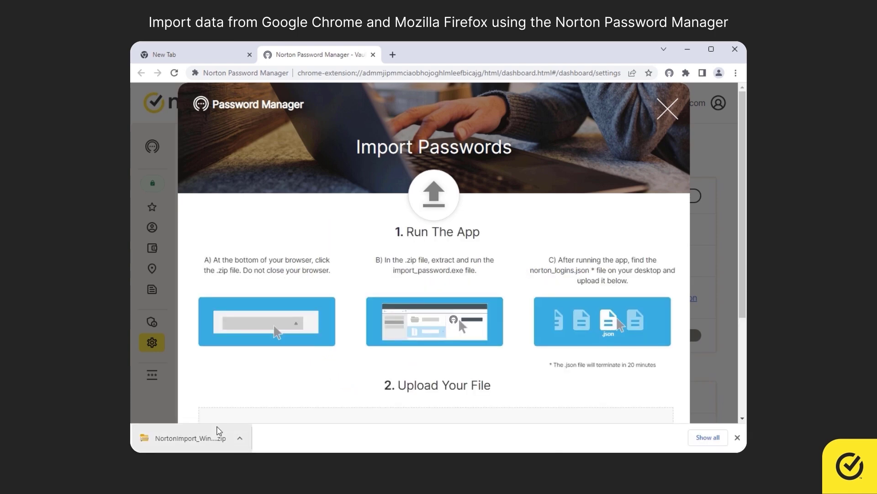
click(190, 438)
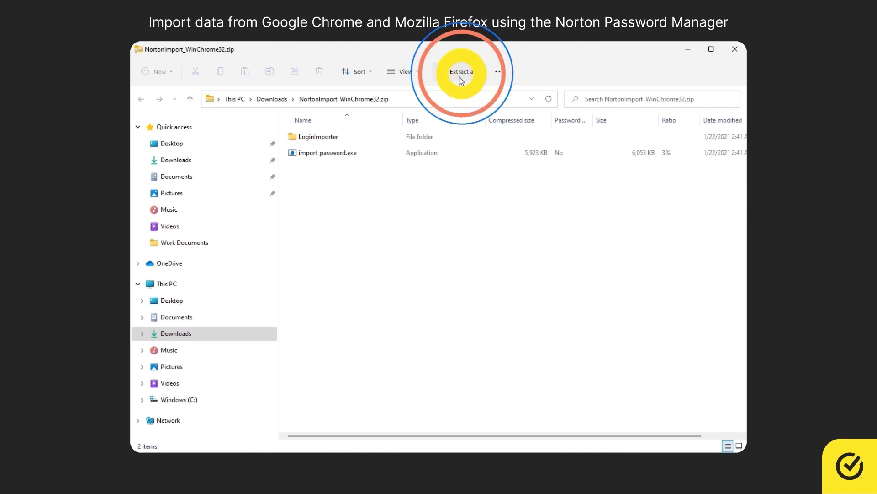
Extract the NortonImport_WinChrome32 zip to its suggested folder and run import_password.exe
click(460, 72)
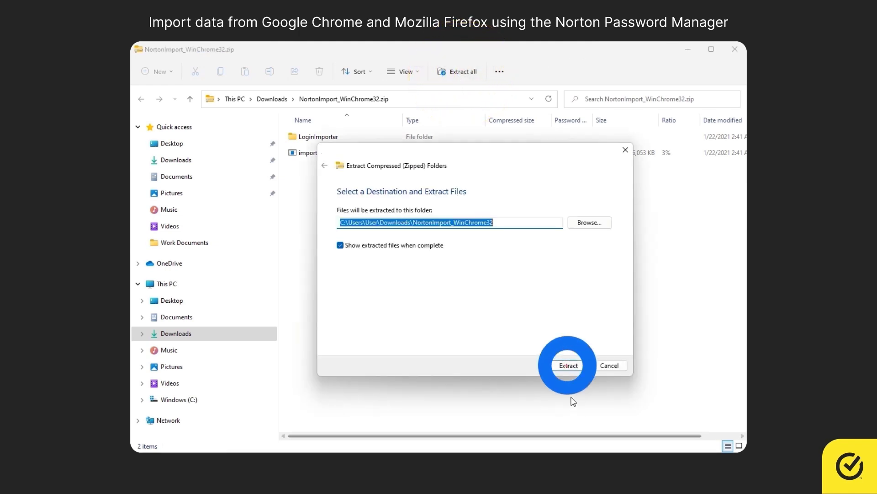
click(568, 365)
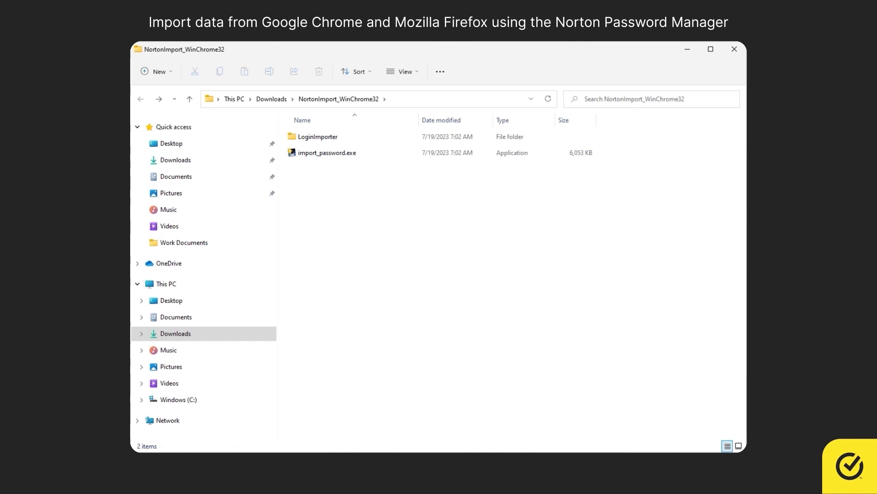
click(327, 152)
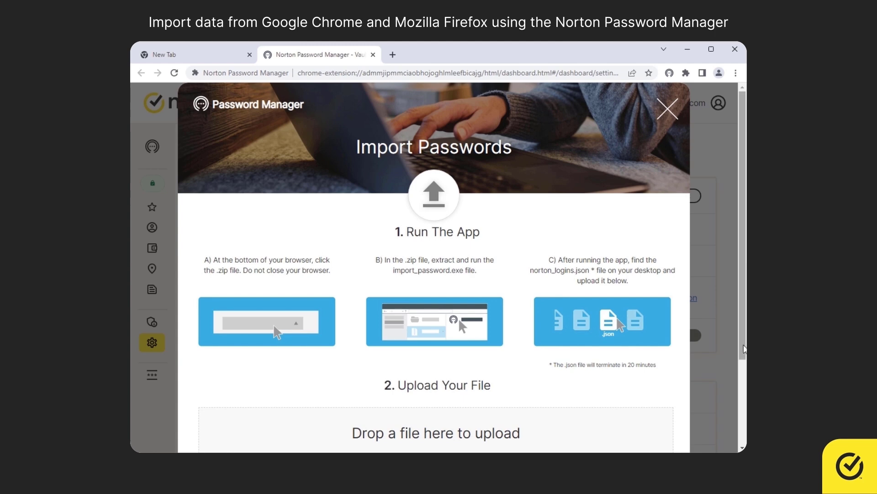
Upload norton_logins.json from the Desktop, adding one Chrome password, then right-click the file
scroll(down, 3)
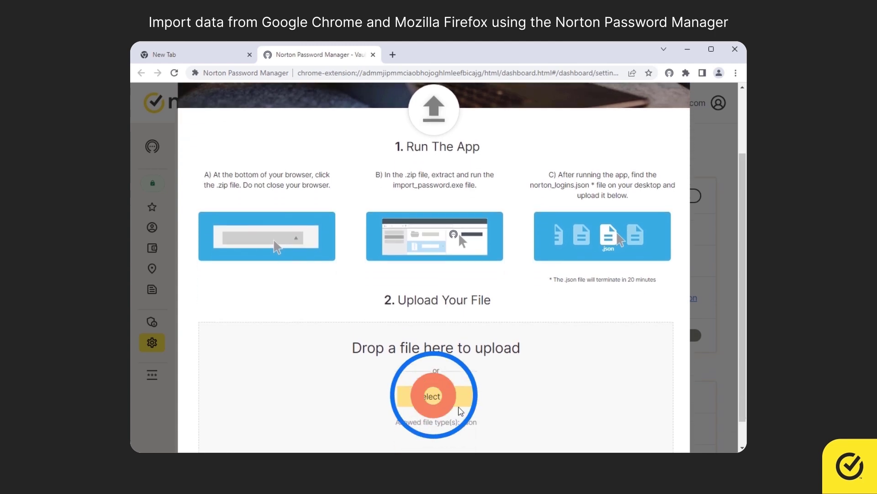
click(433, 395)
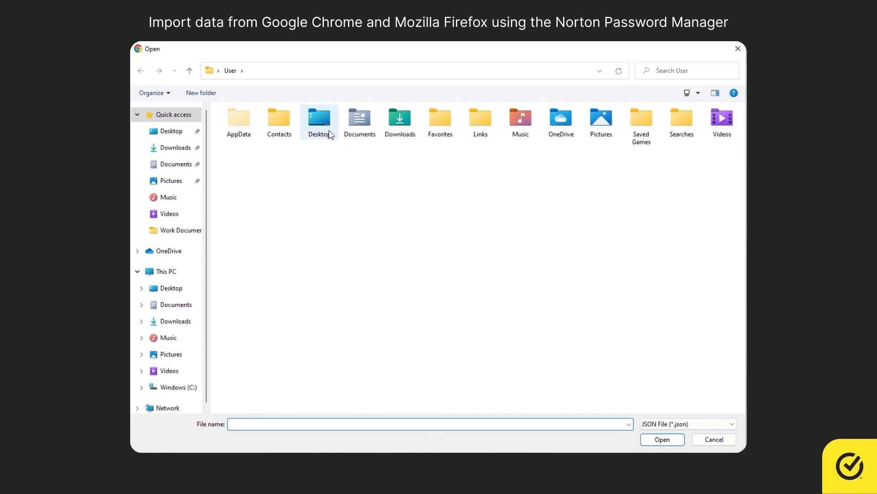
double_click(318, 120)
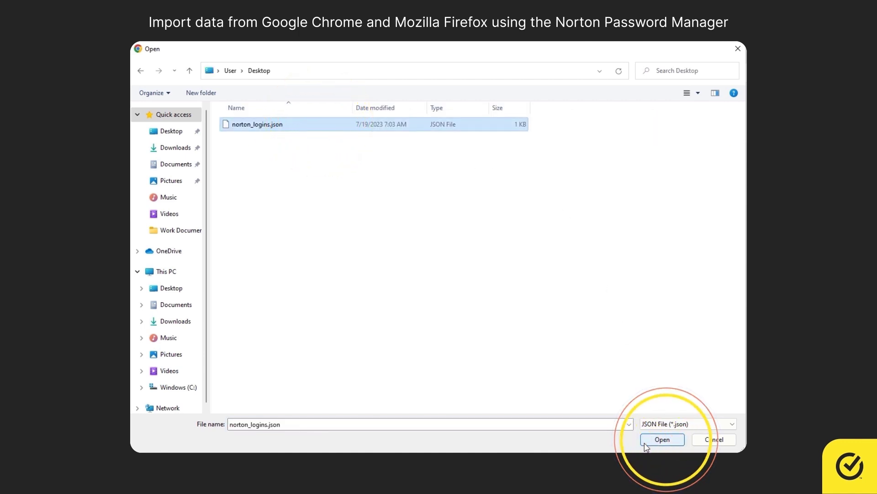
click(662, 438)
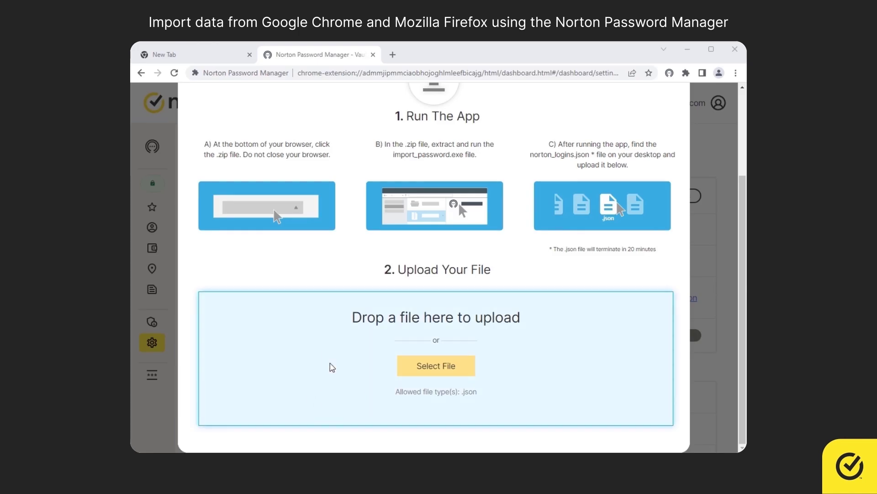
click(436, 365)
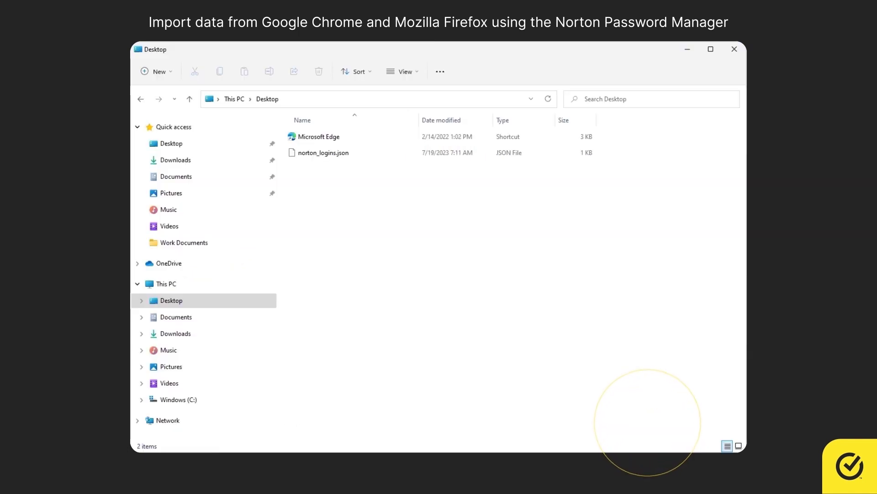
click(323, 152)
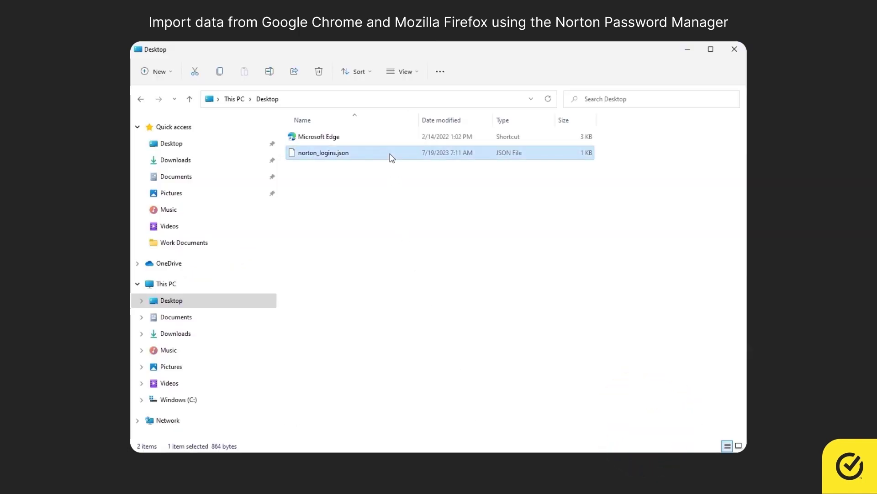
right_click(321, 152)
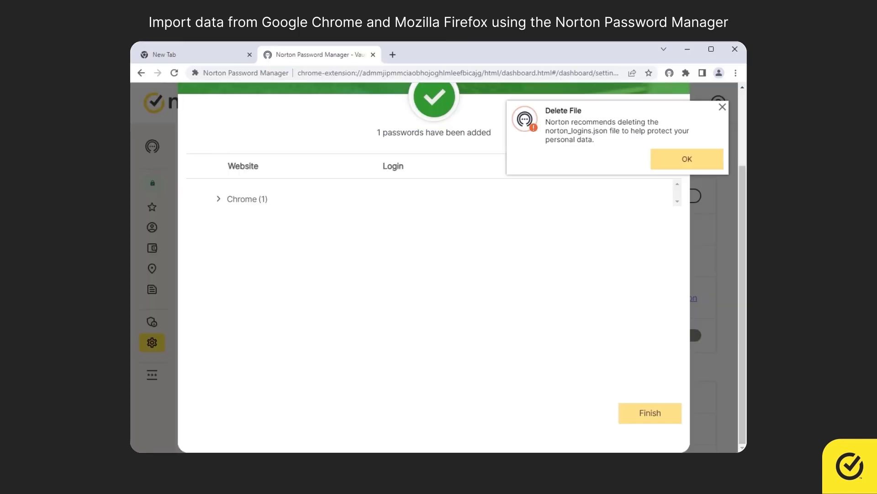
Dismiss the Delete File notice and finish, showing 4 websites including login.live.com
click(687, 159)
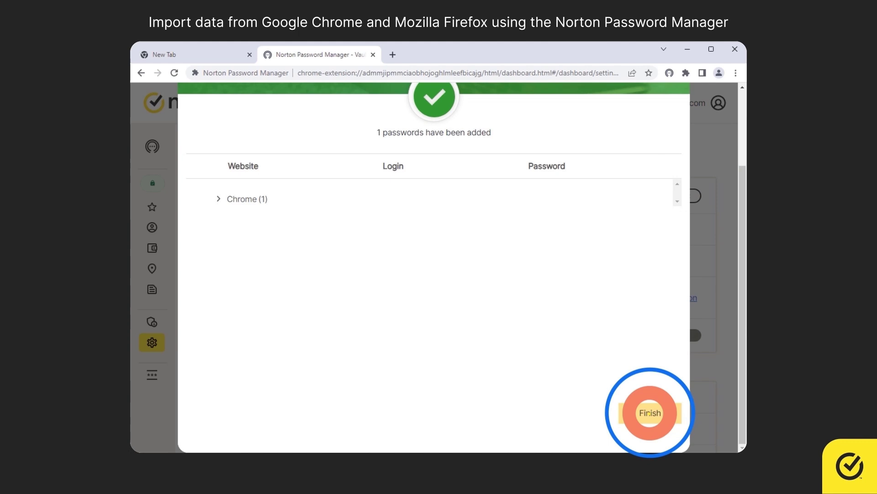
click(649, 413)
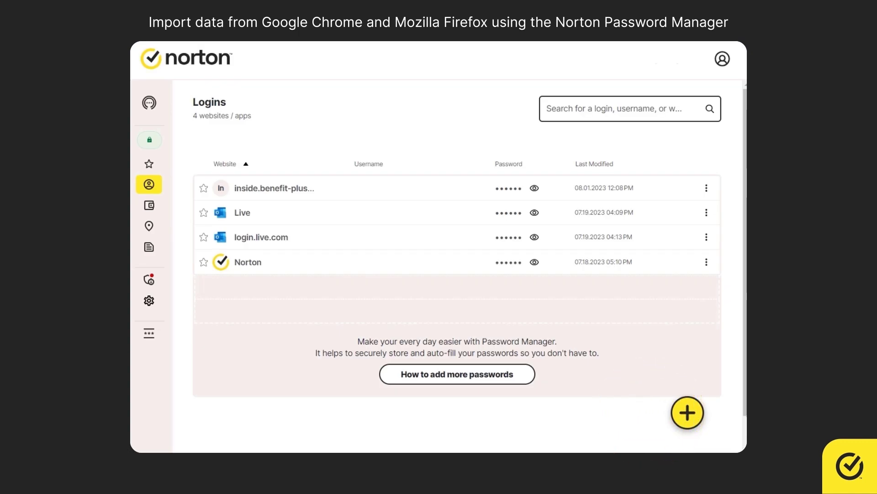